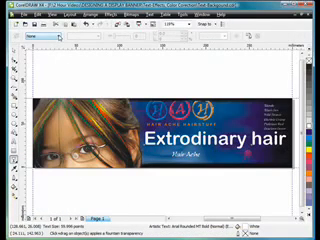
Give the salon banner lettering a new typeface from the property bar's font list.
left_click(40, 36)
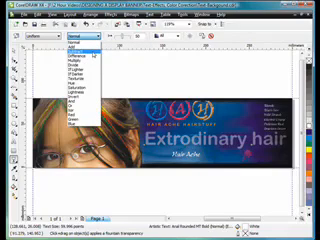
left_click(78, 62)
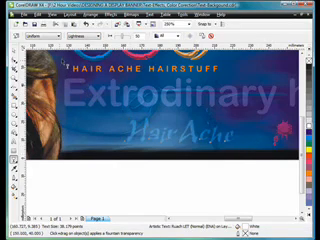
Assign a new font to the HAIR ACHE HAIRSTUFF heading.
left_click(88, 28)
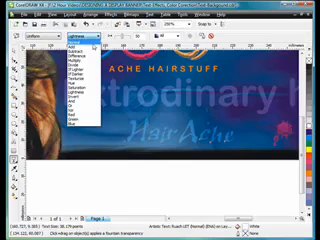
left_click(76, 36)
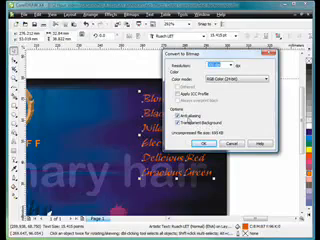
Confirm the duplicate settings to stack repeated pink Hair Ache copies.
left_click(196, 176)
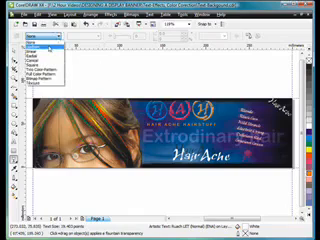
Apply a new typeface to the white Hair Ache lettering.
left_click(36, 48)
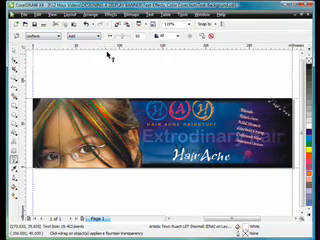